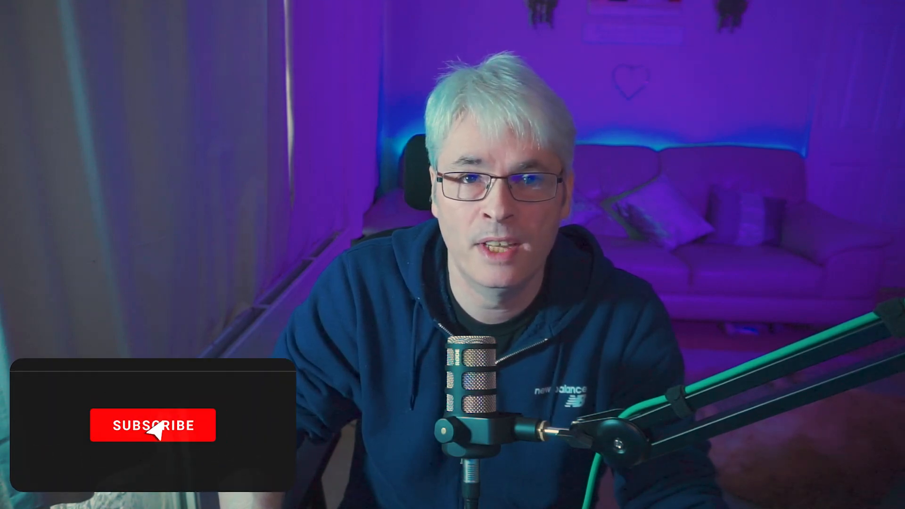
{"action": "left_click", "coordinate": [153, 425]}
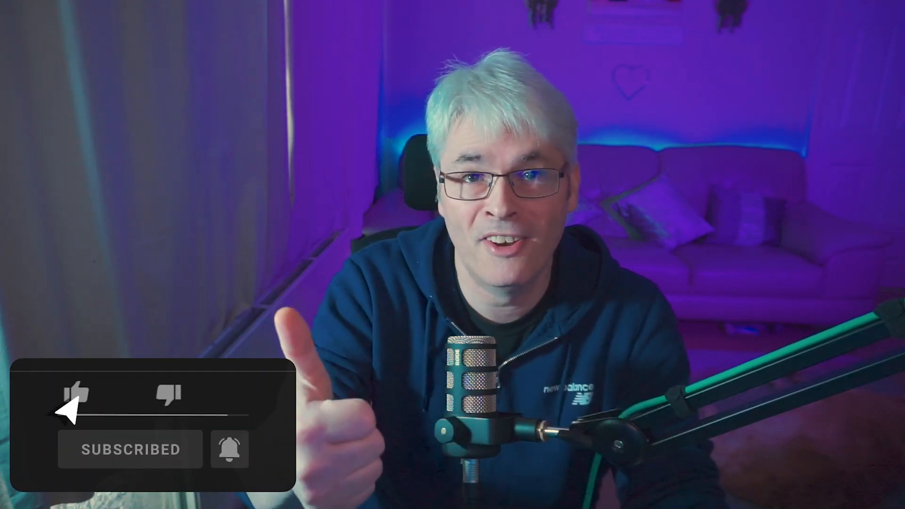